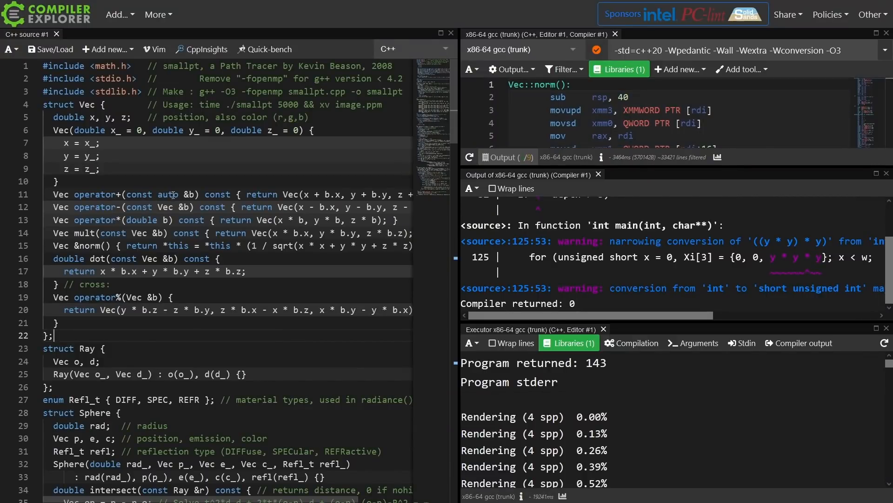
Step: Place the cursor after struct Ray's closing brace to add blank lines
double_click(168, 195)
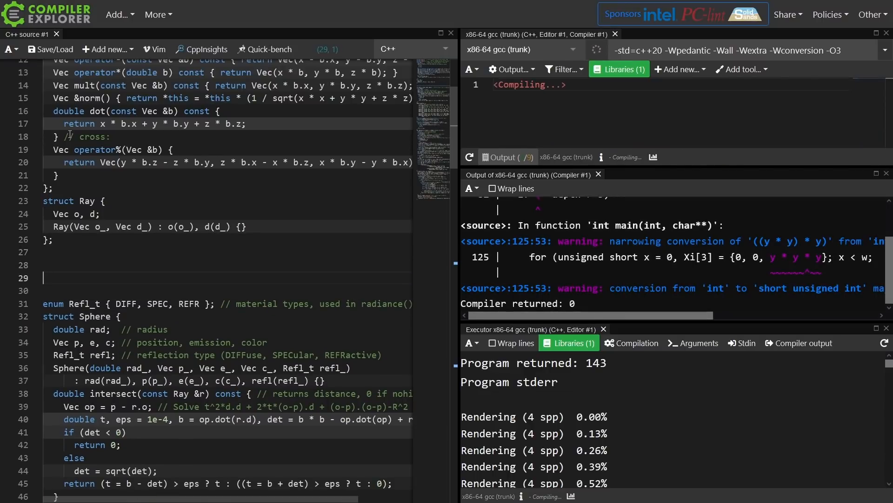
Step: Write the const scratch-note comments: functions!, don't const member variables, never const_cast!!!
type("//")
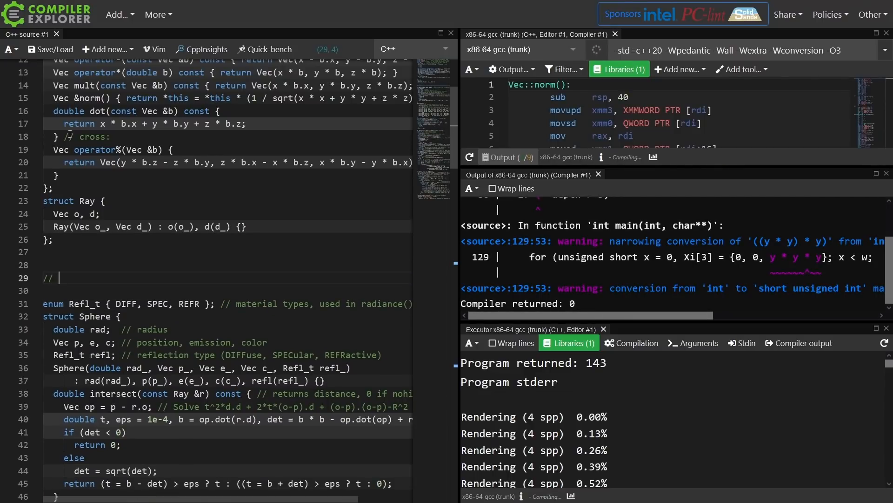
type("functions!")
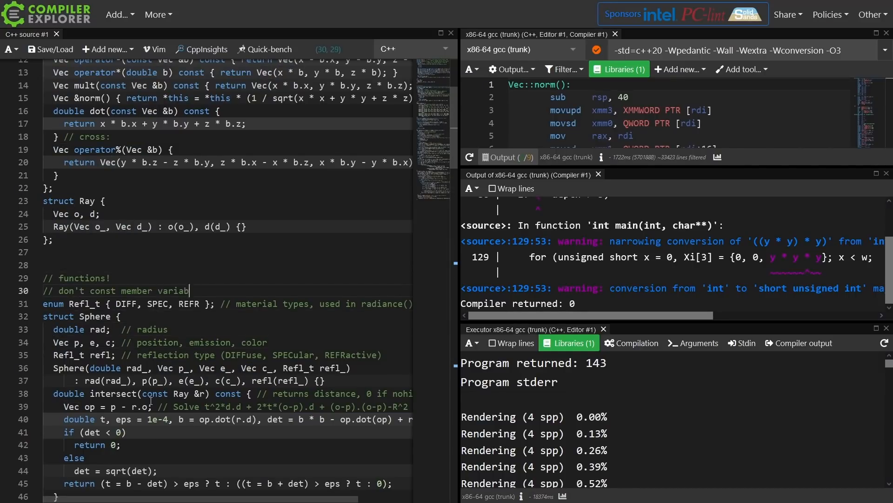
type("les")
type("// or, if you really want to play with it, do that!")
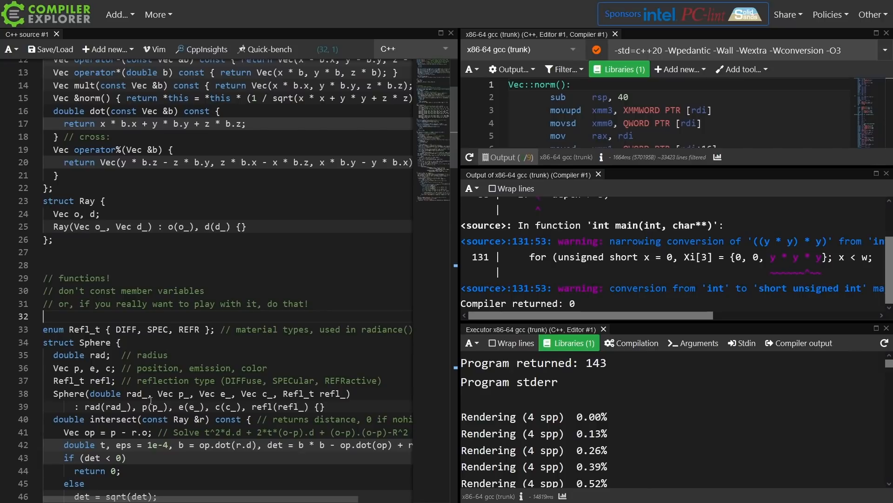
type("// never const_cast!!!")
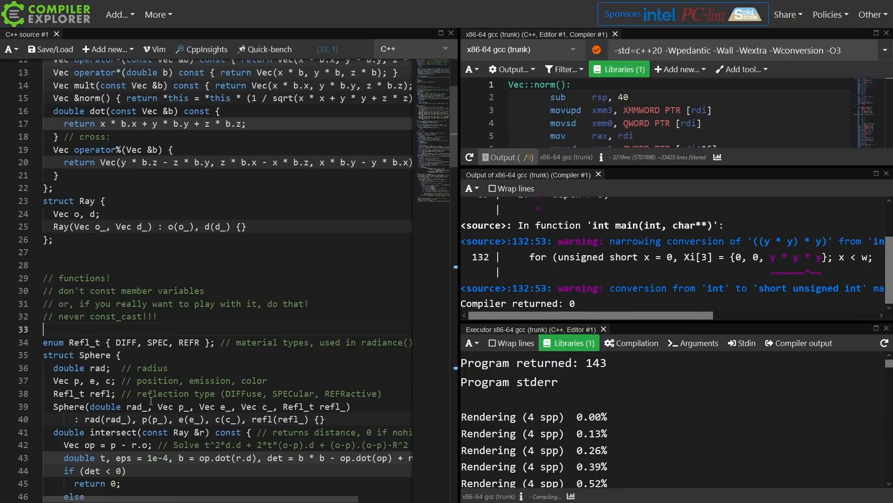
scroll("down", 3)
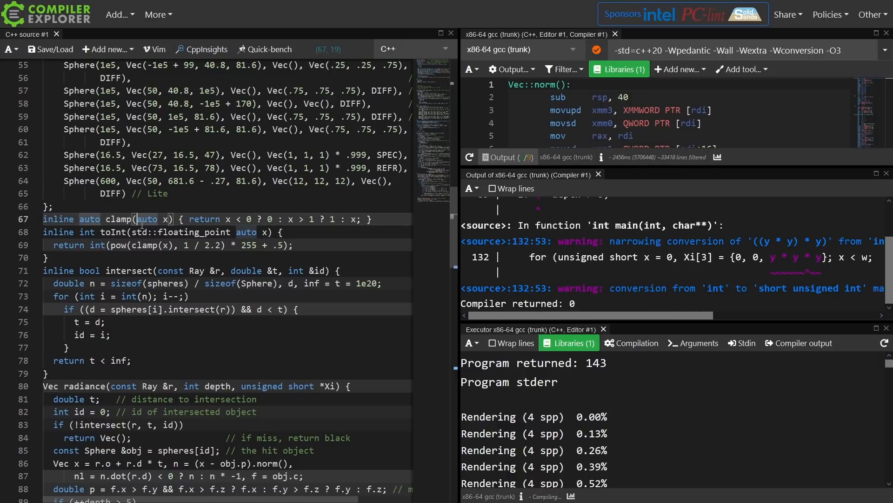
Step: Declare clamp's auto parameter const, then target radiance's unsigned short Xi parameter
type("const")
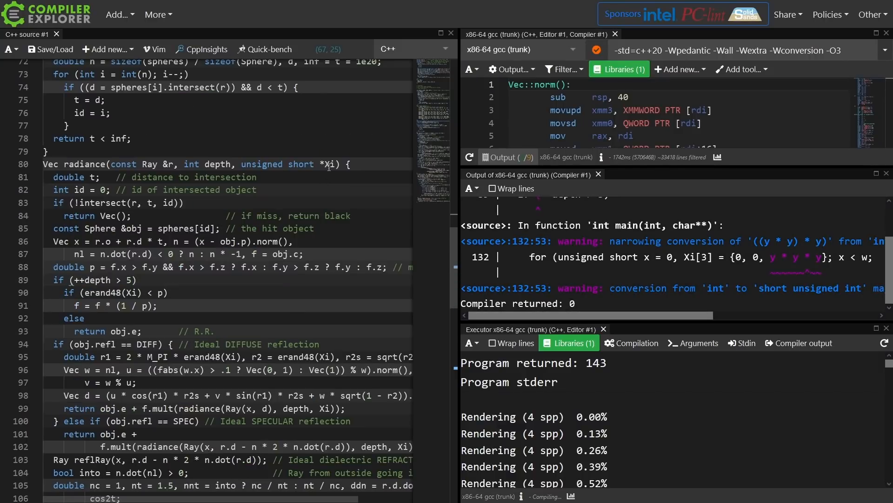
left_click_drag(241, 164, 339, 164)
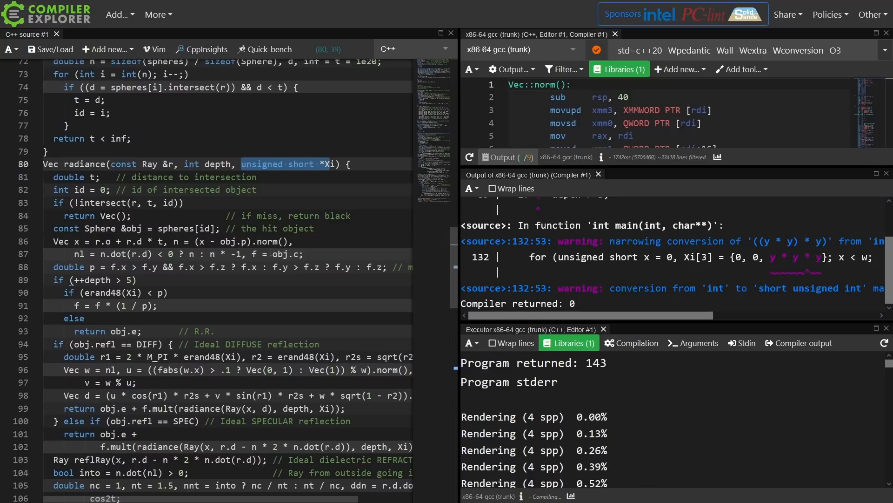
mouse_move(304, 168)
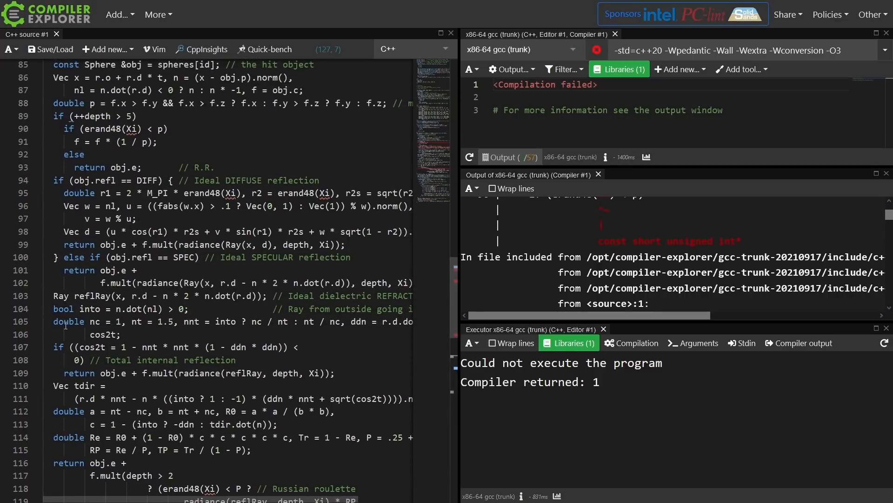
double_click(69, 321)
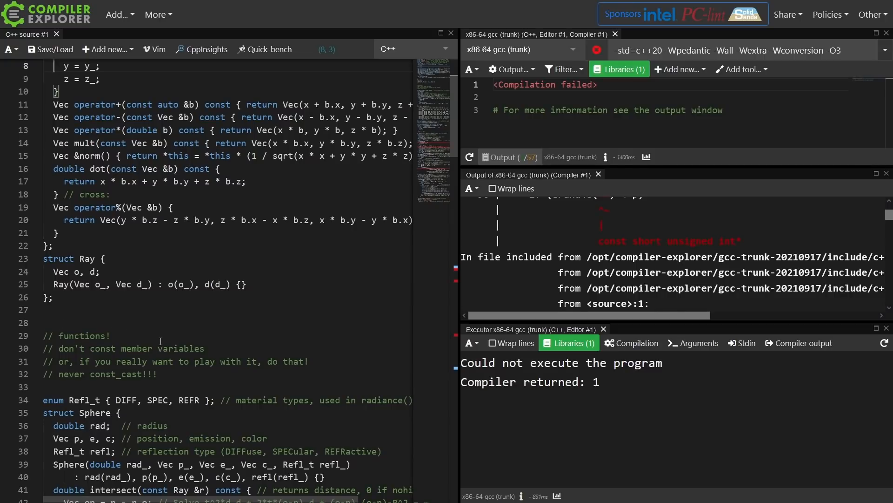
double_click(181, 348)
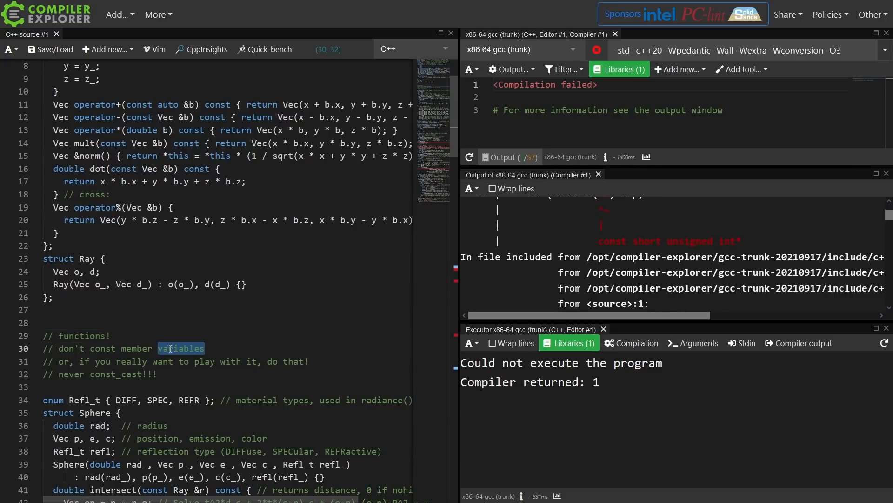